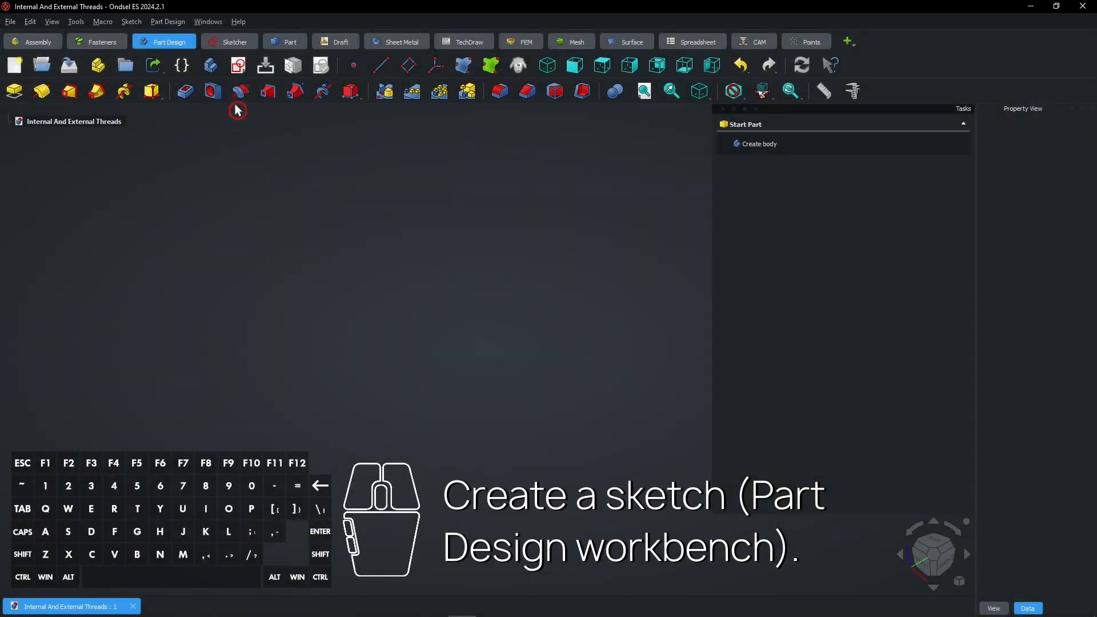
mouse_move(238, 65)
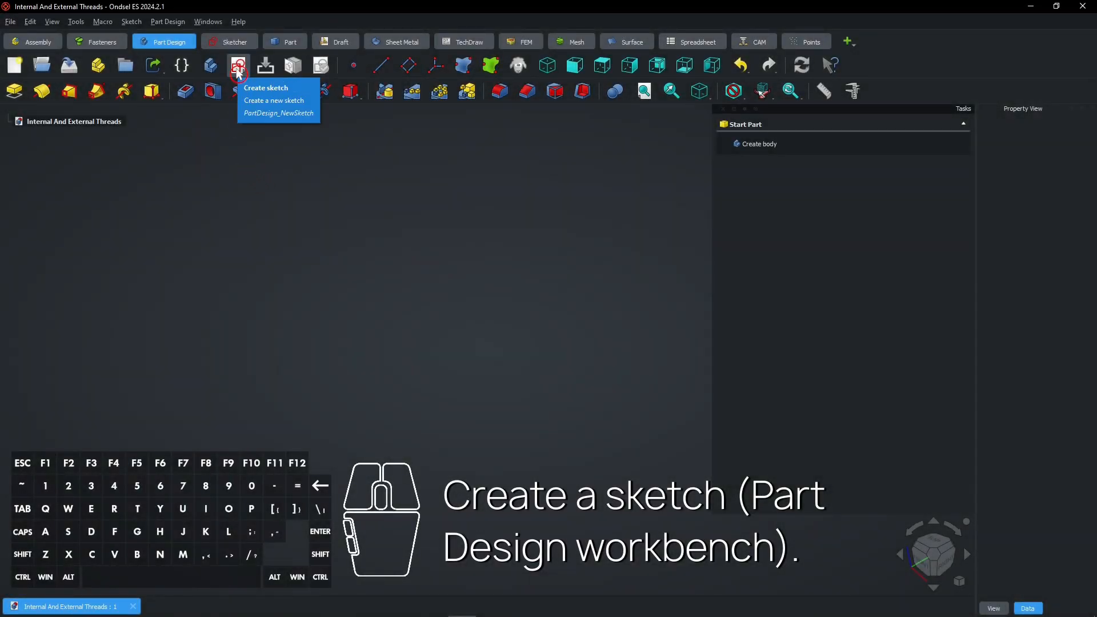
- Create a new sketch with a 15 mm radius circle centred on the origin
click(238, 65)
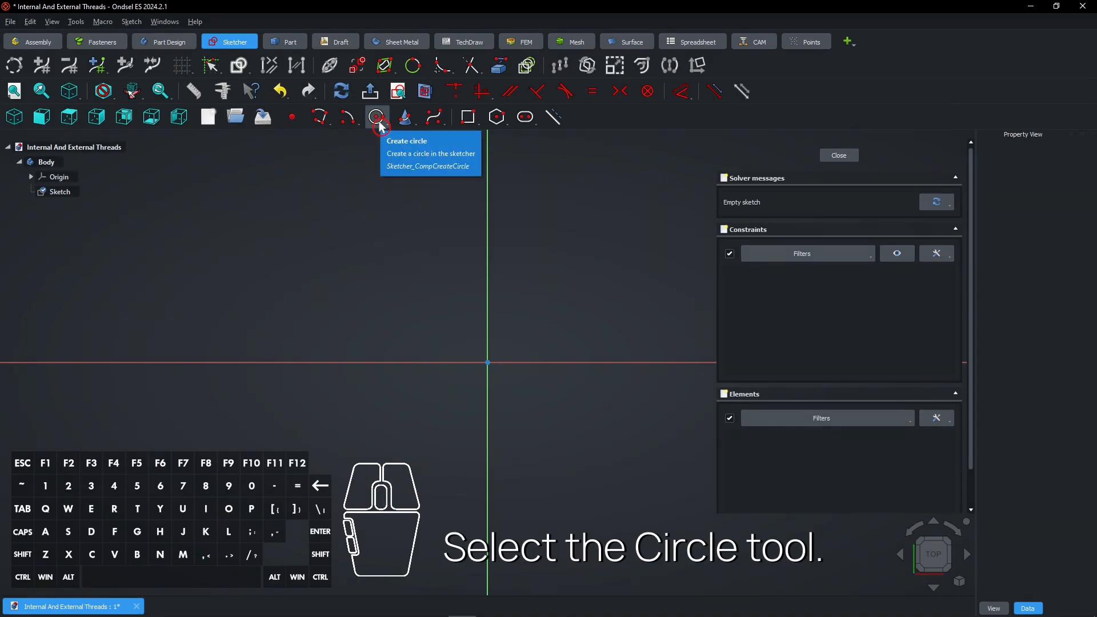
click(376, 116)
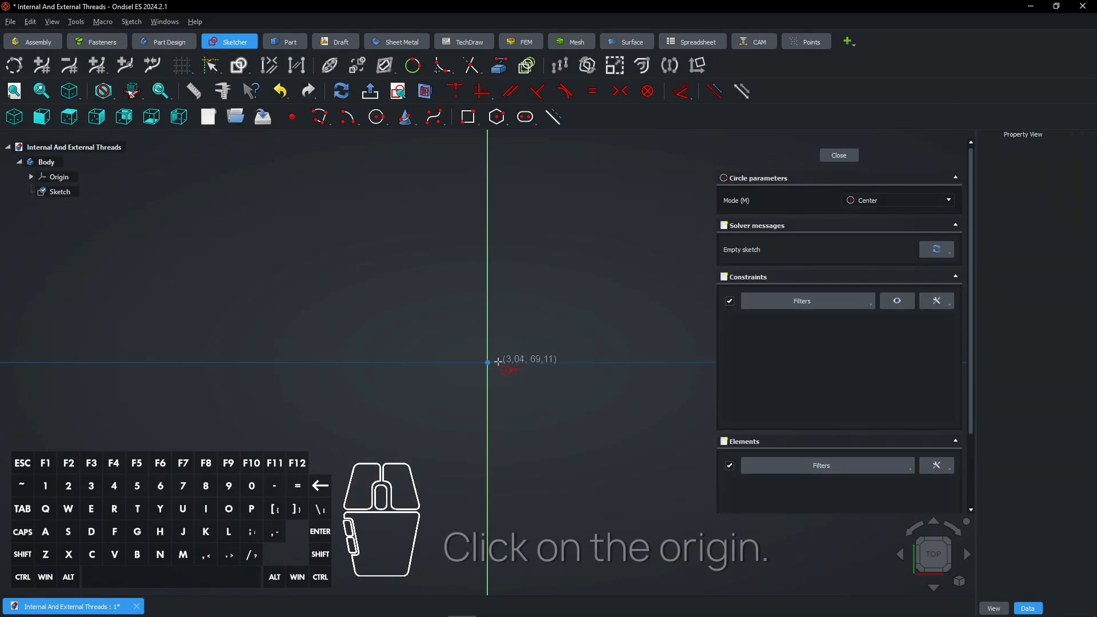
click(488, 362)
text(15)
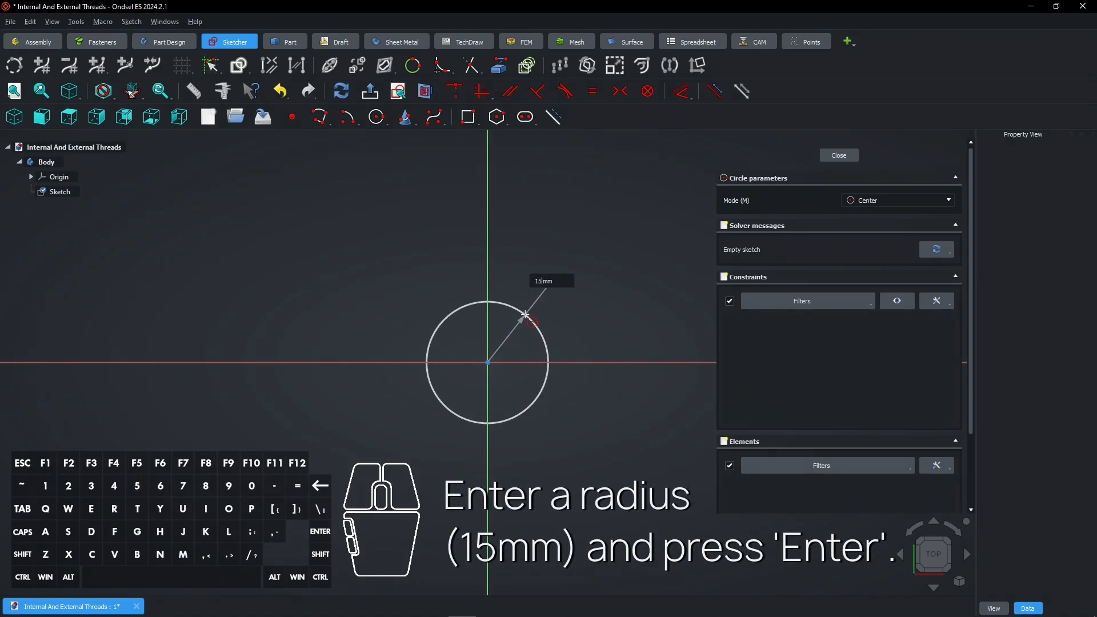
key(Return)
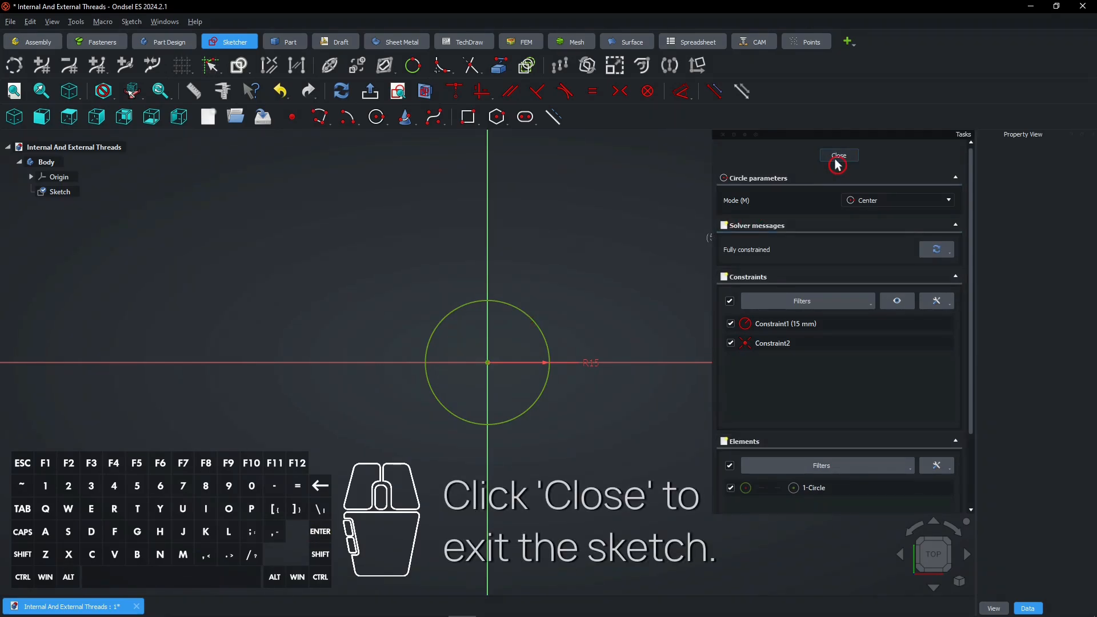
- Close the sketch and pad the circle 30 mm into a cylinder
click(838, 155)
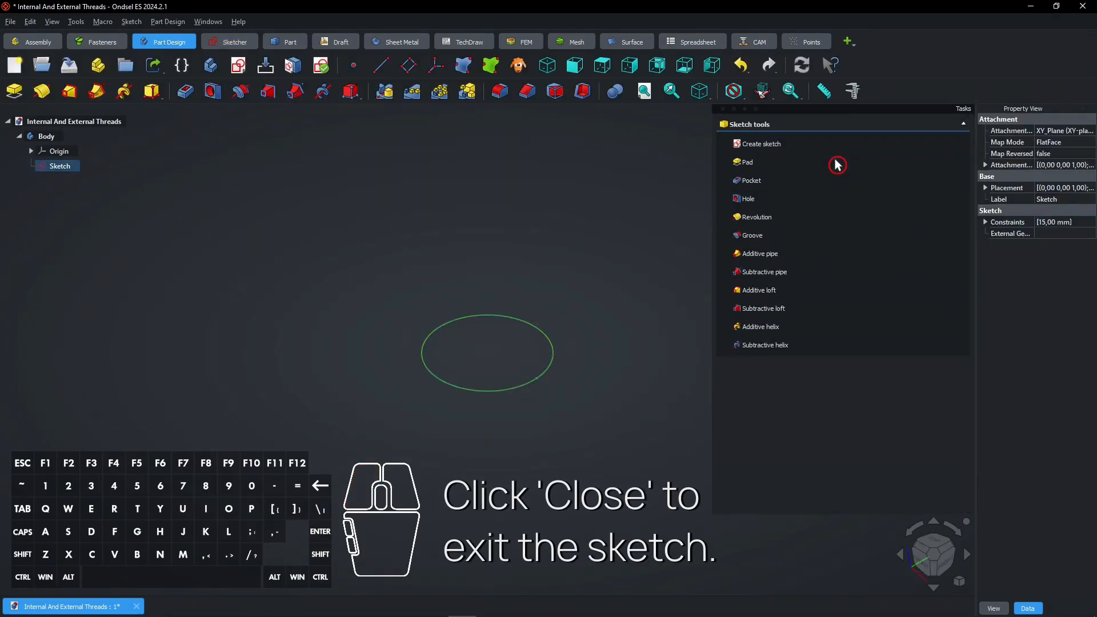
mouse_move(747, 161)
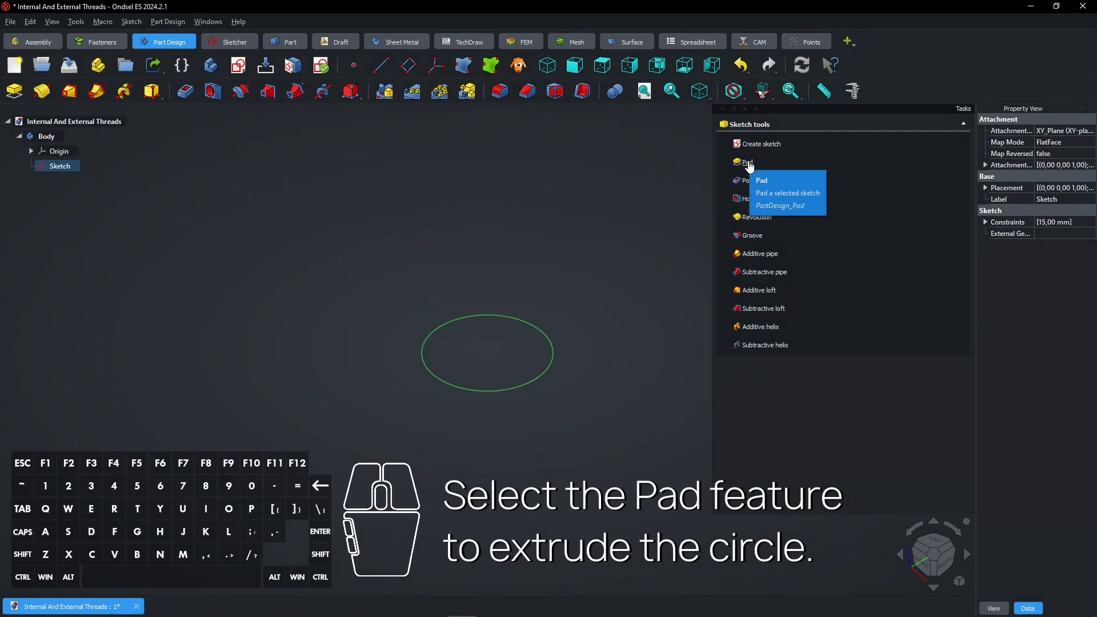
click(750, 162)
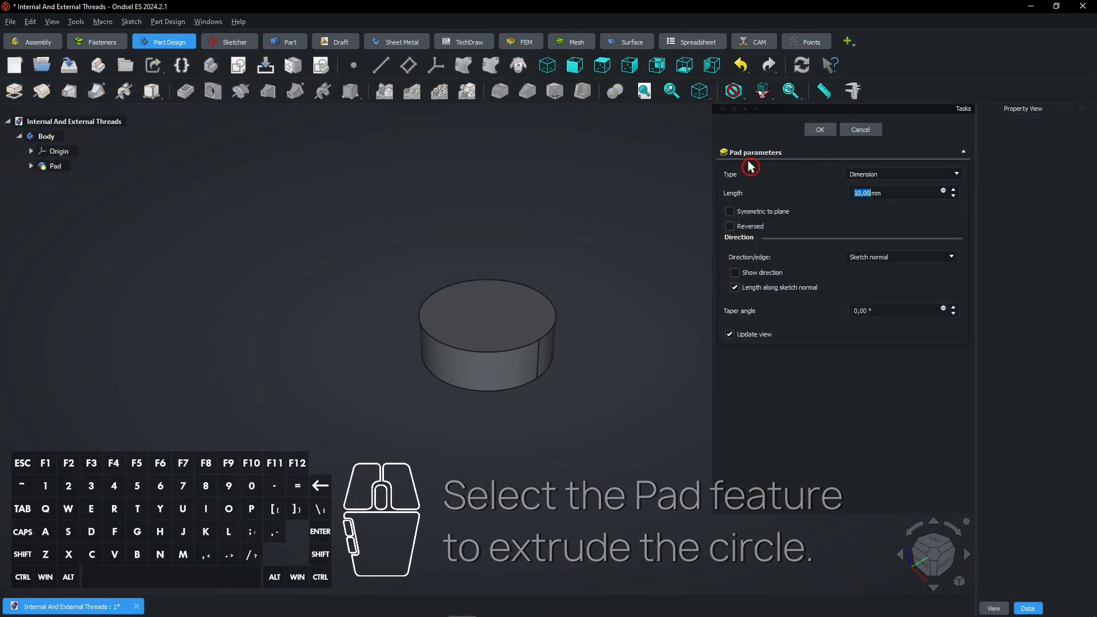
text(30)
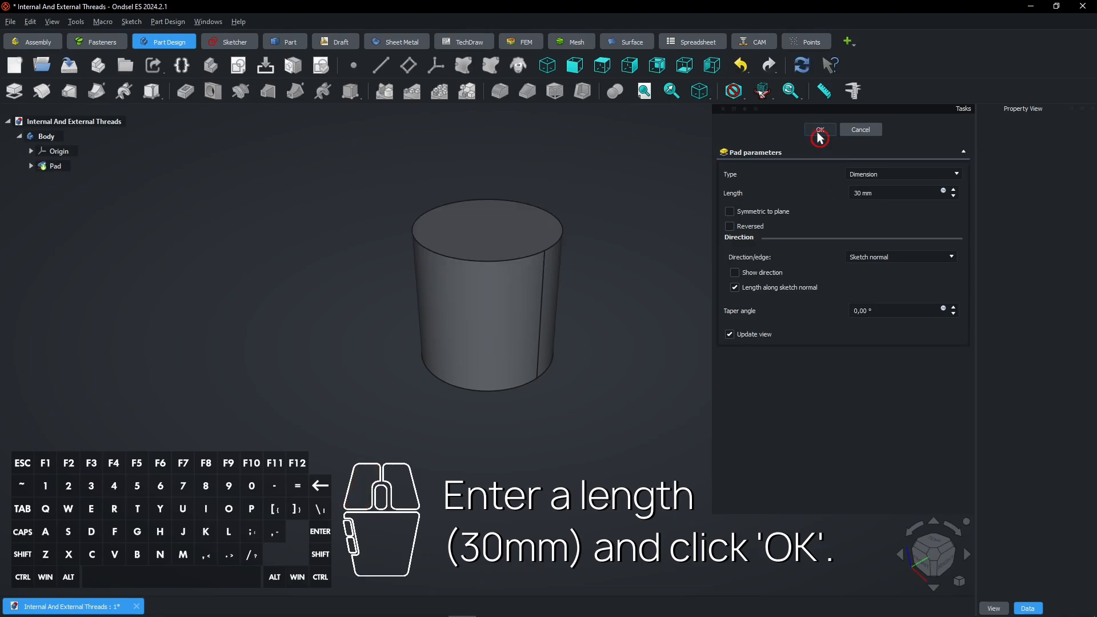
click(818, 130)
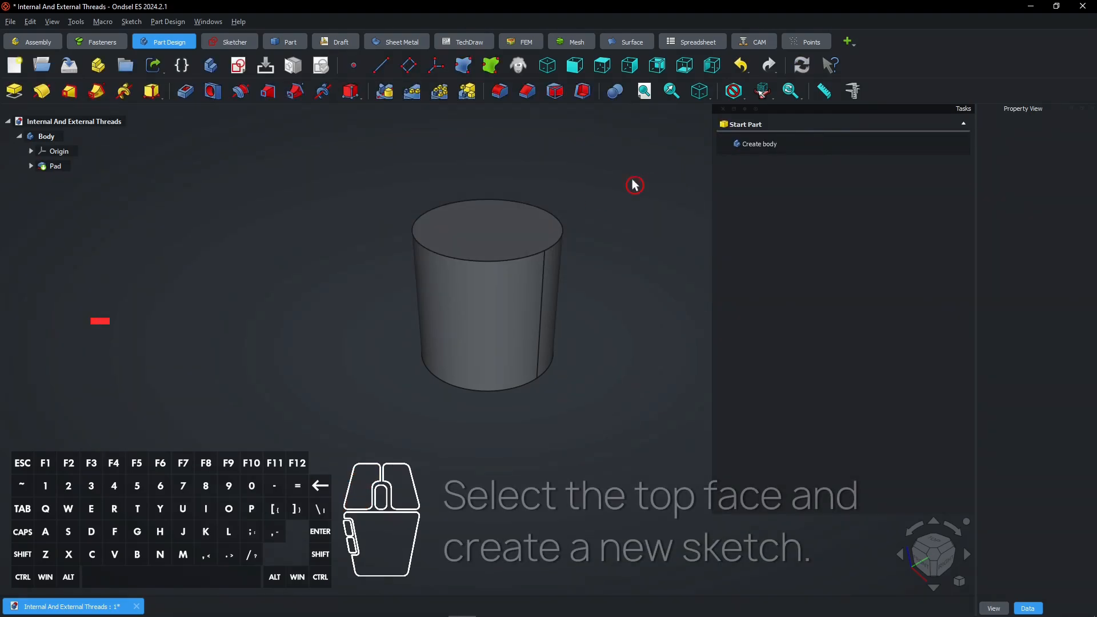
- Sketch a small circle centred on the origin on the cylinder's top face, then close the sketch
click(485, 230)
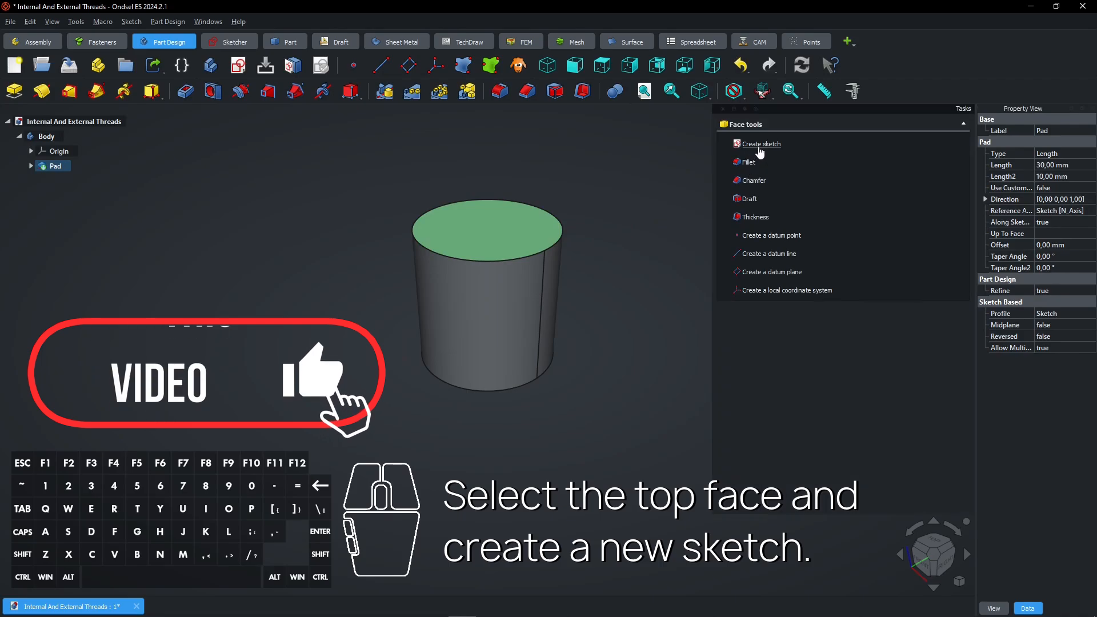
mouse_move(761, 144)
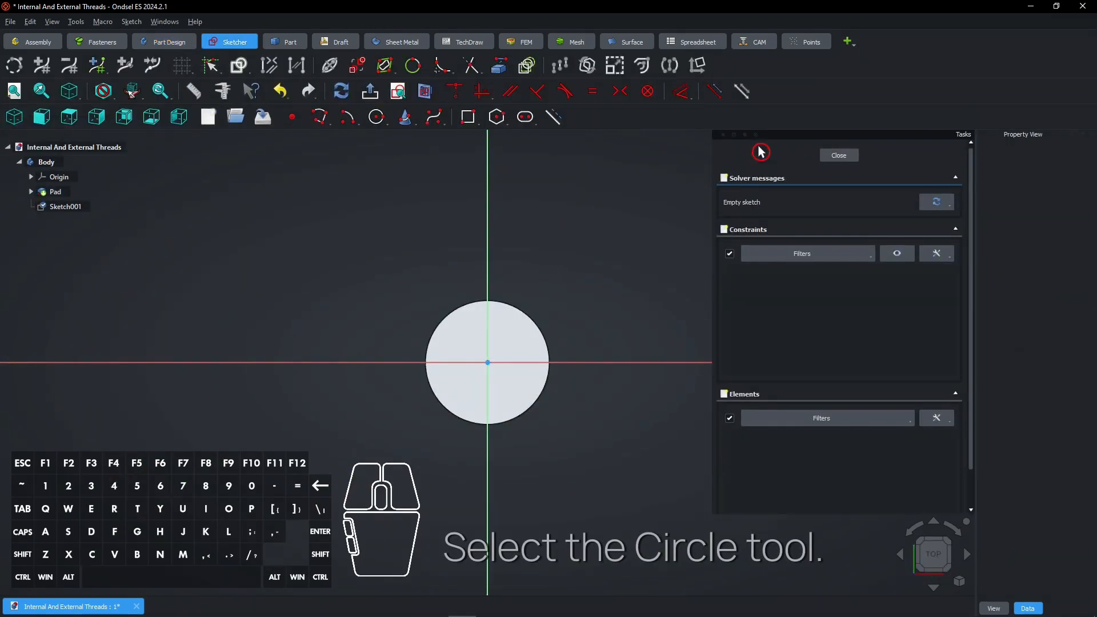
mouse_move(376, 116)
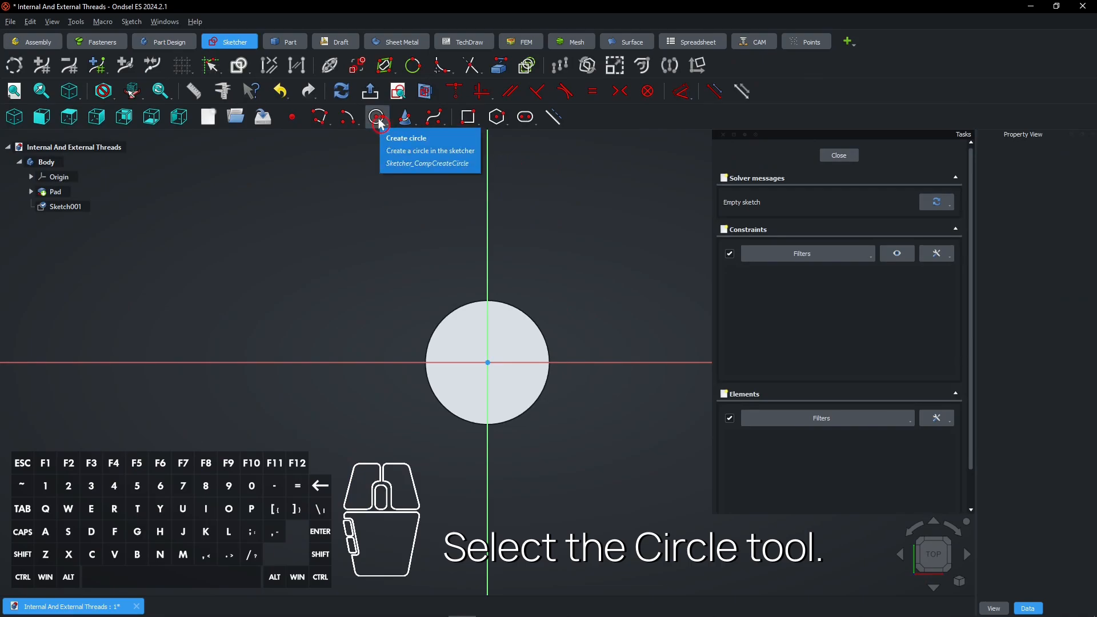
click(376, 116)
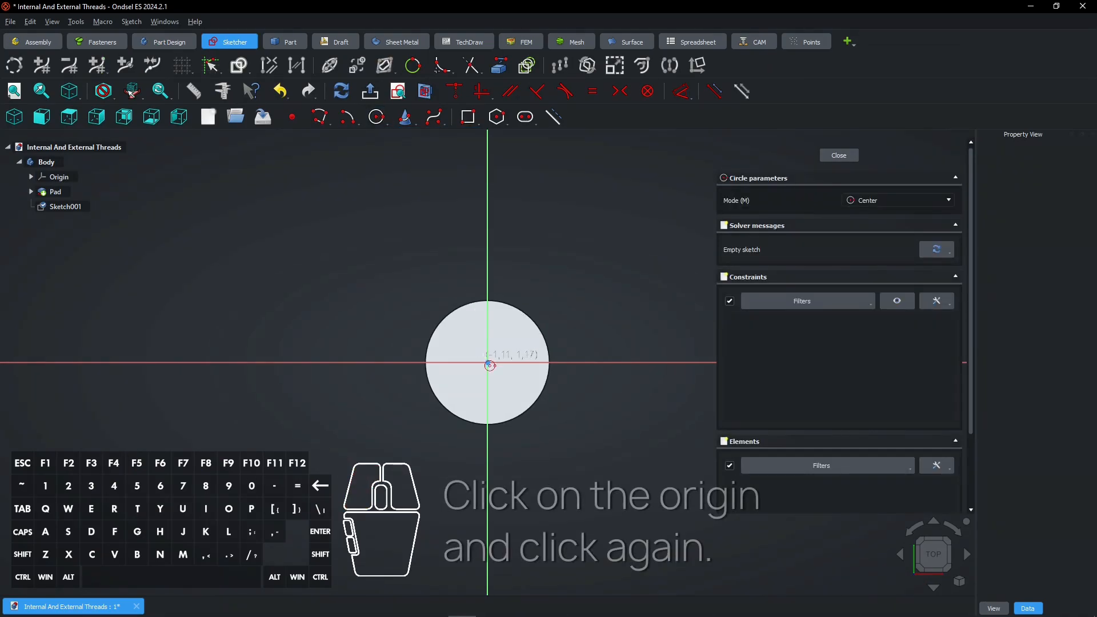
click(489, 364)
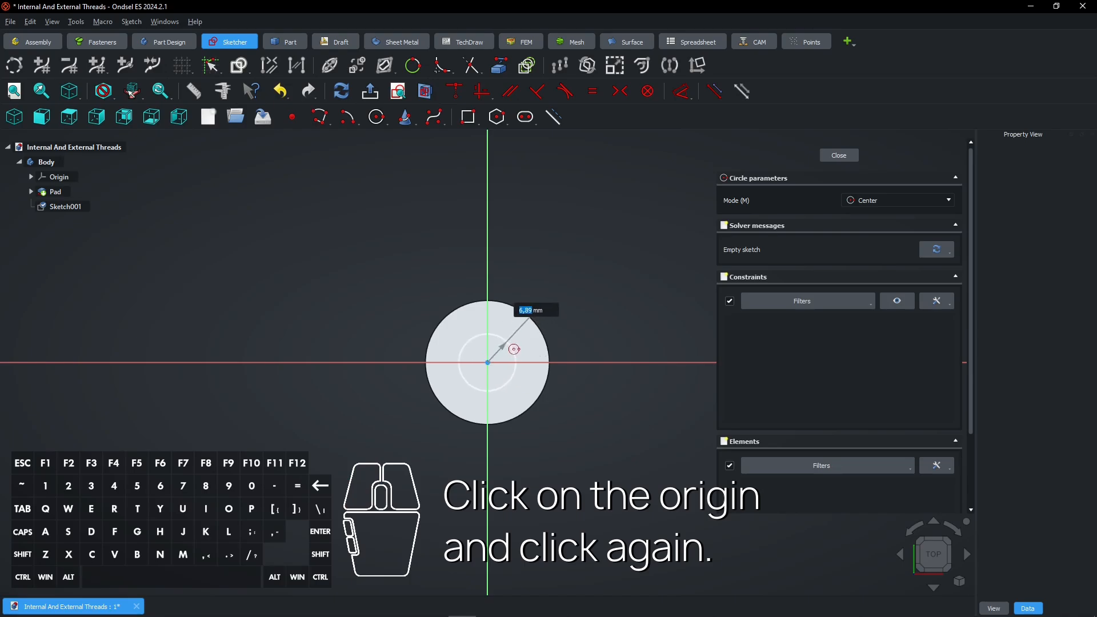
click(514, 350)
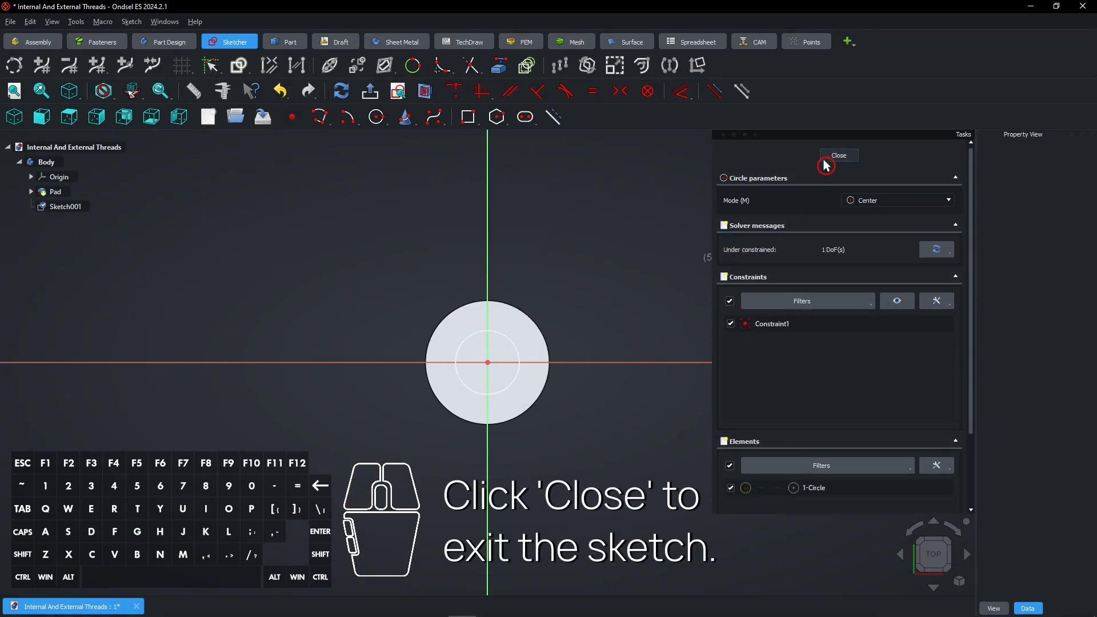
click(838, 155)
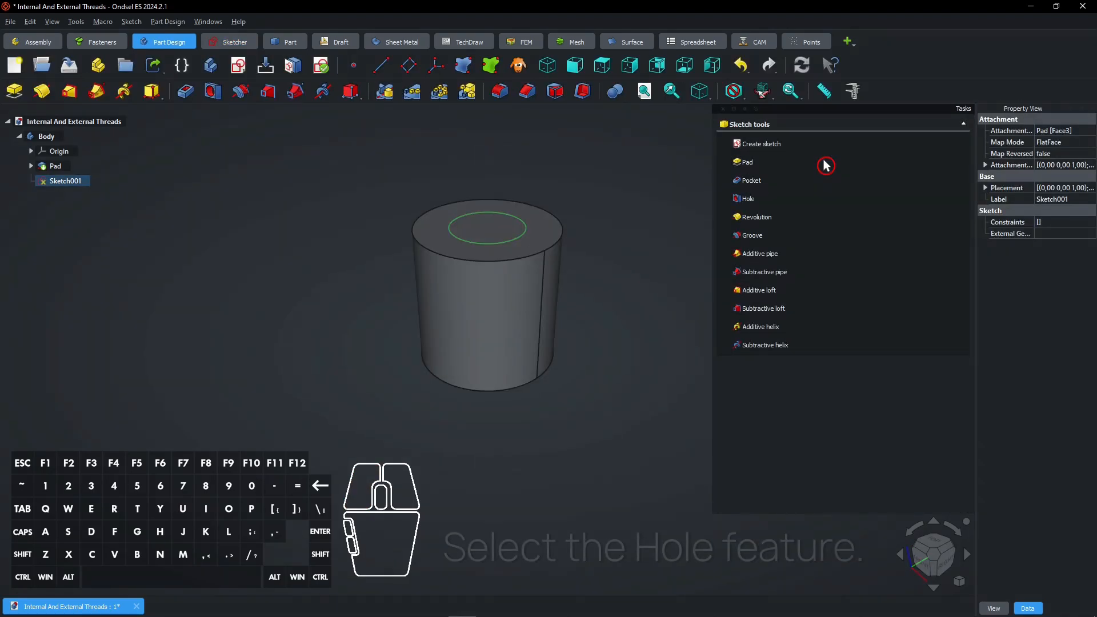
mouse_move(748, 199)
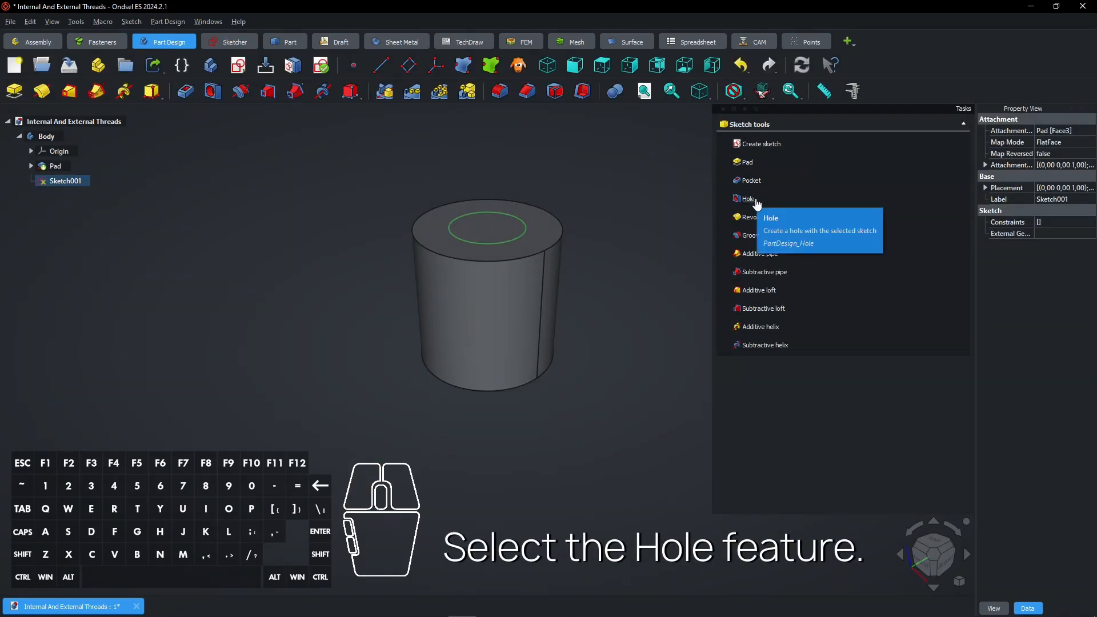
- Turn the small circle into an ISO metric regular M10 hole going through all
click(748, 199)
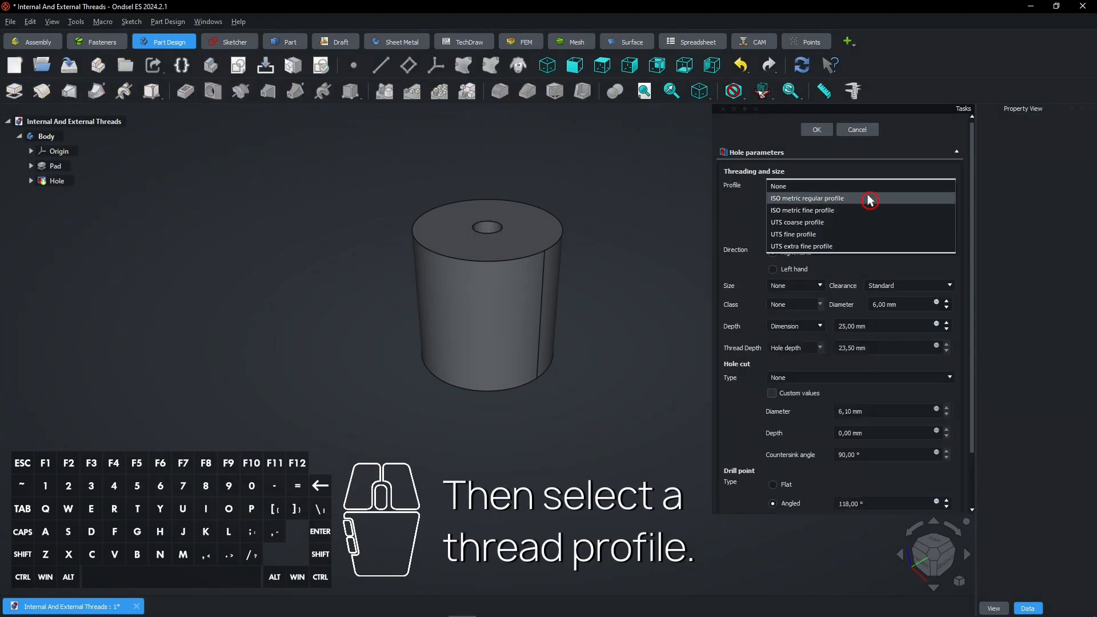
click(807, 198)
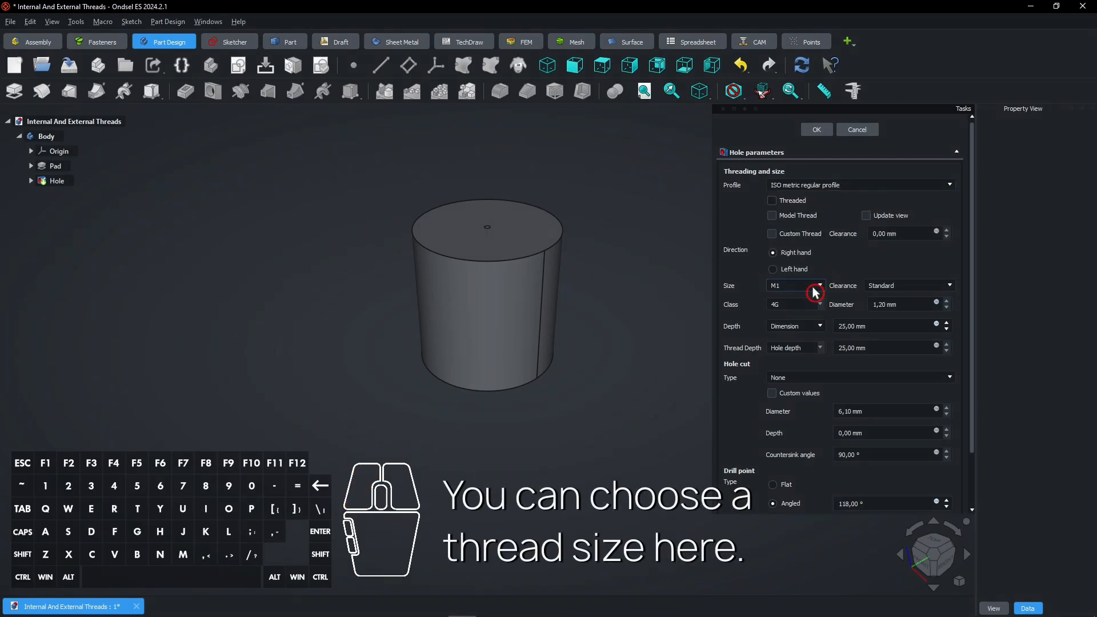
click(816, 286)
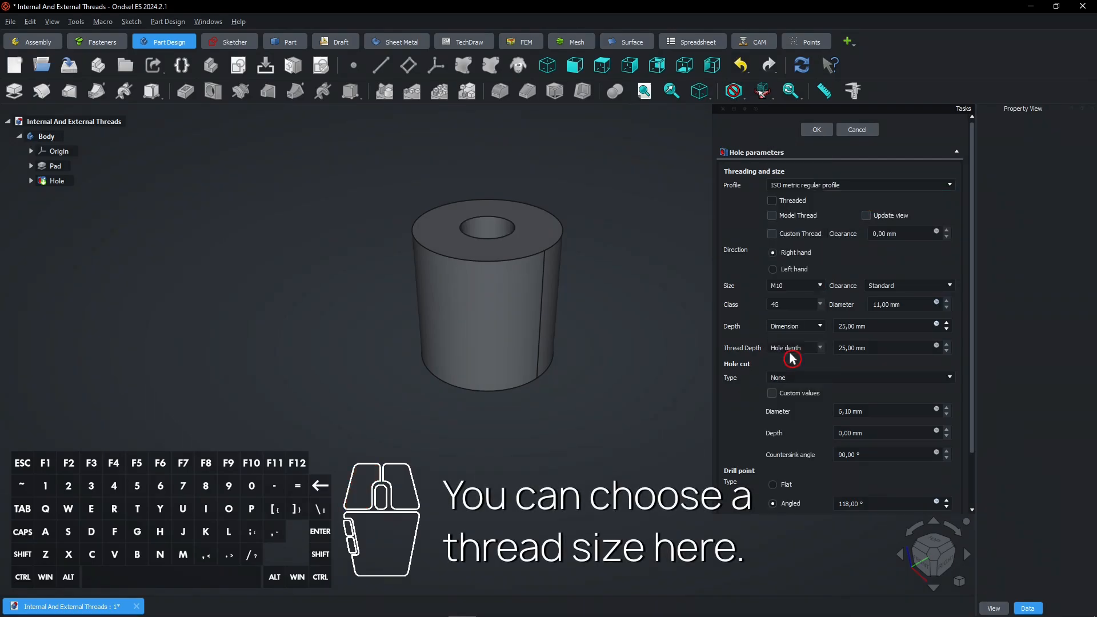
click(794, 327)
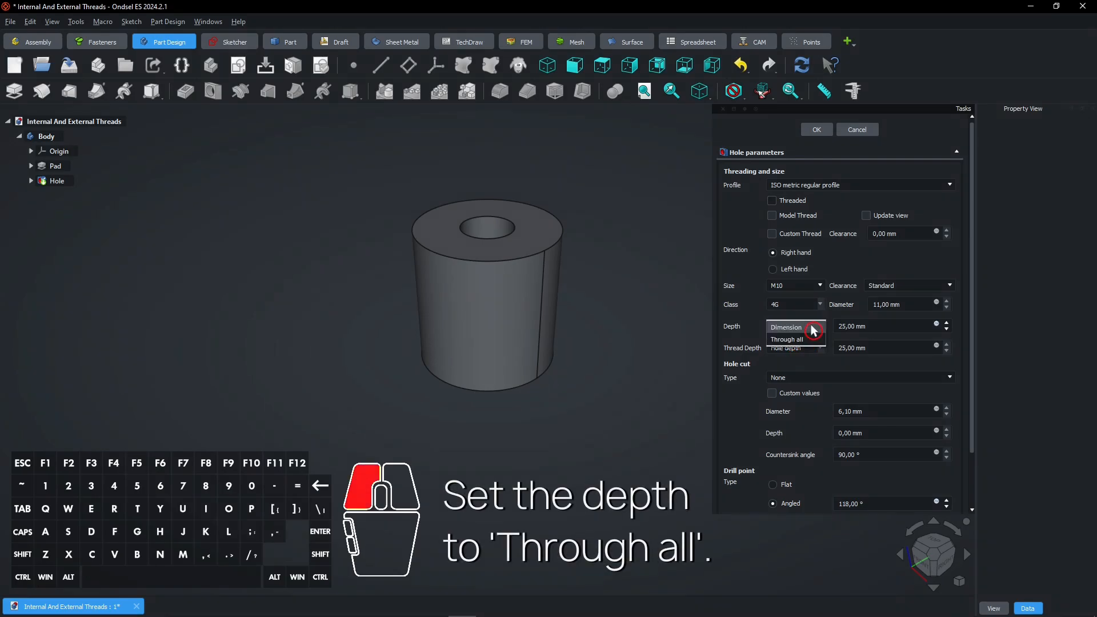
click(786, 340)
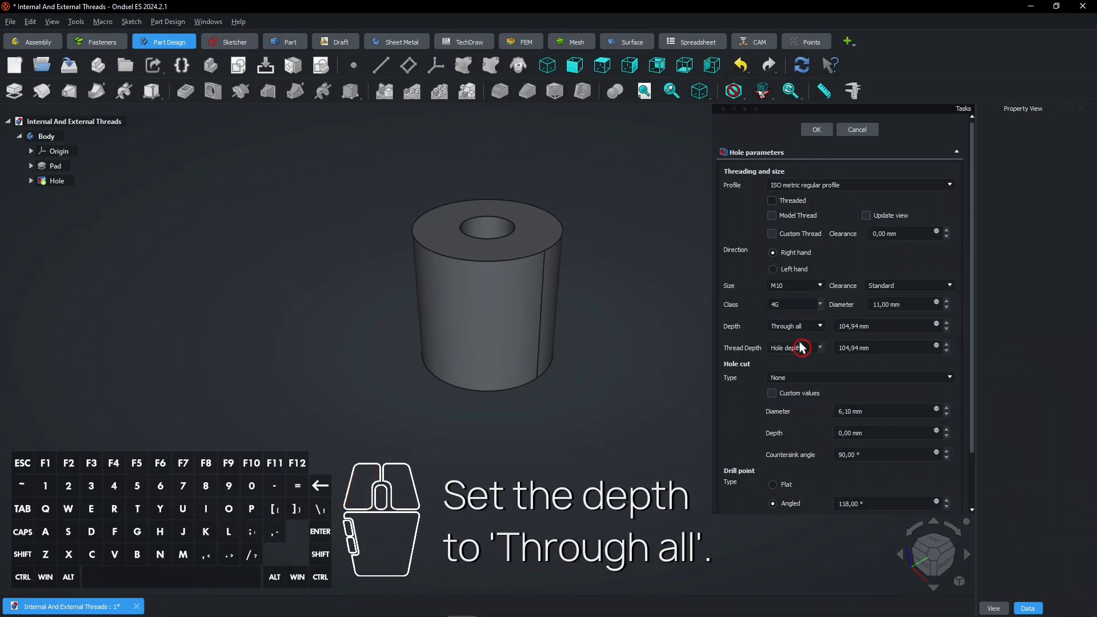
- Enable Threaded, Model Thread and live Update view for the hole
click(772, 201)
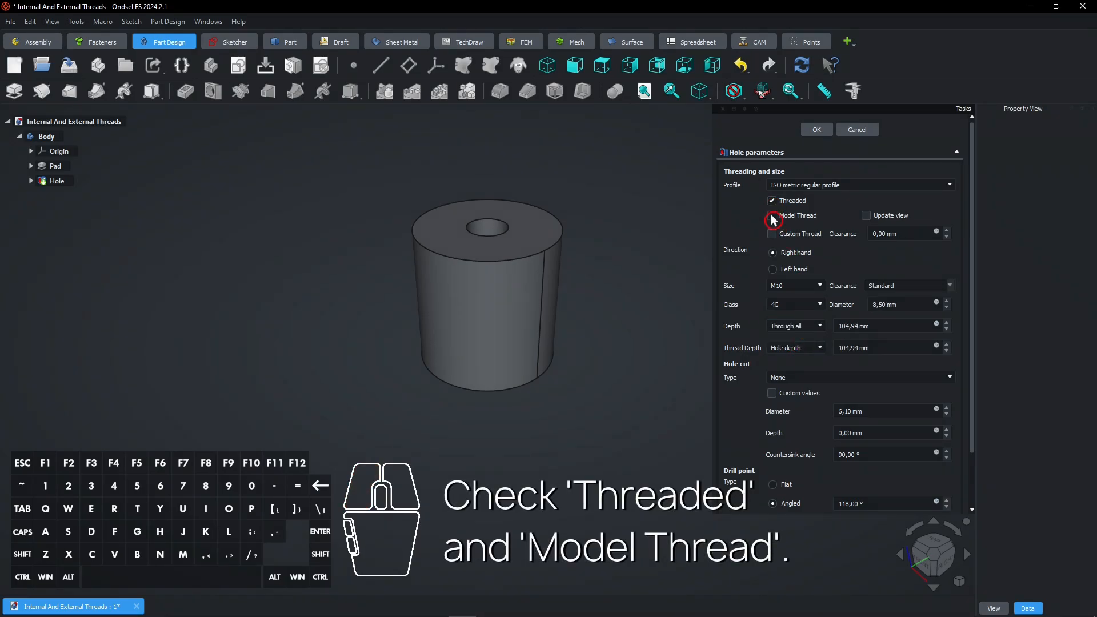
click(771, 215)
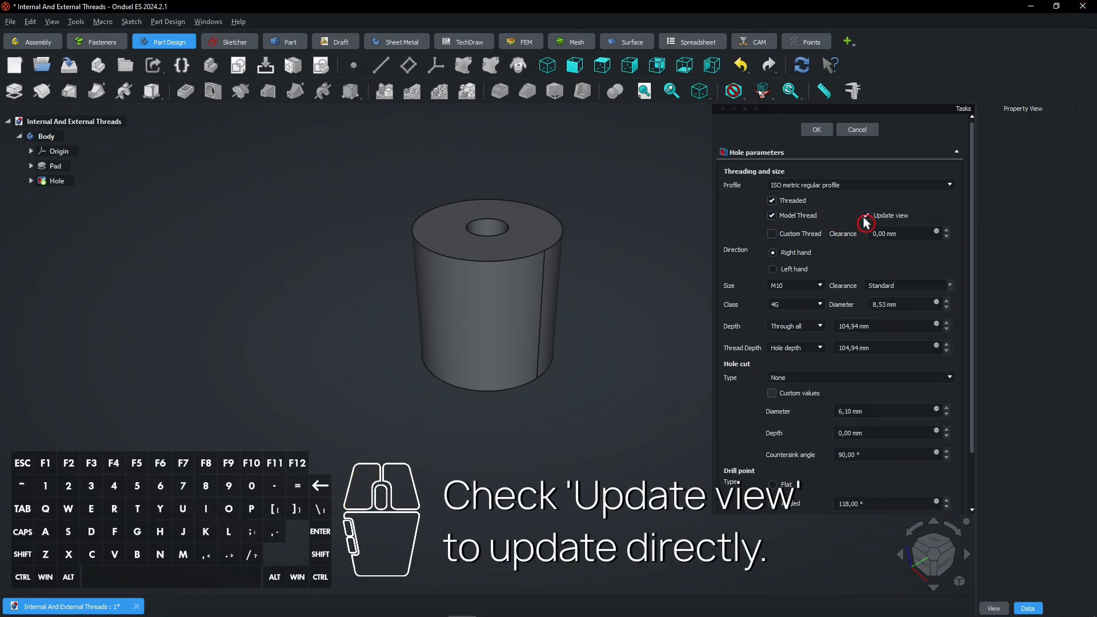
click(867, 215)
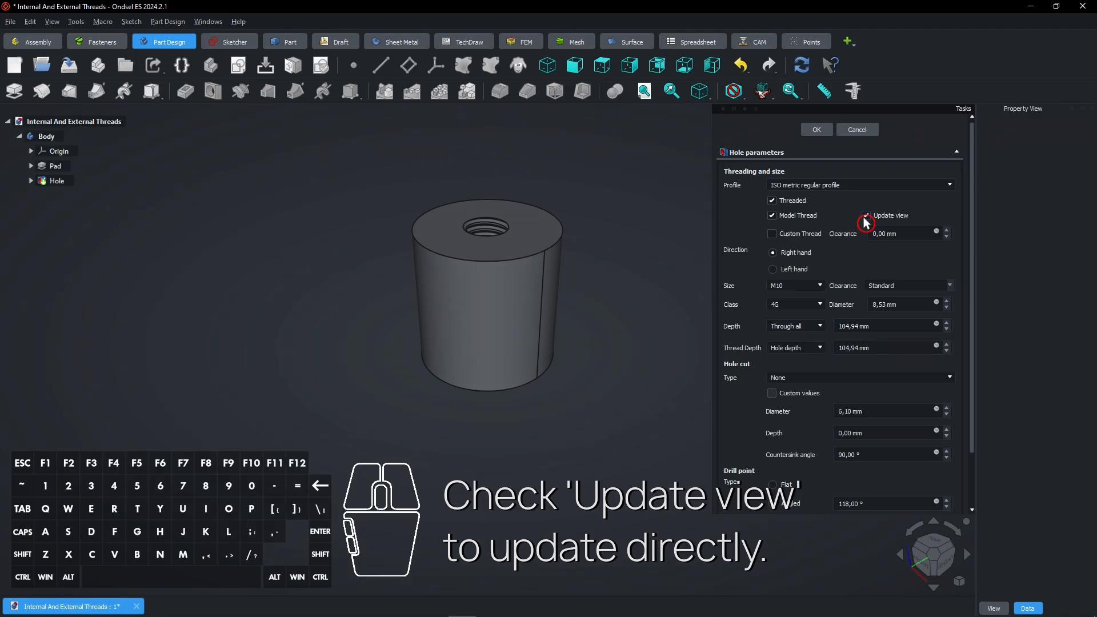
- Toggle Custom Thread clearance on and back off, then set the hole size to M20
click(866, 216)
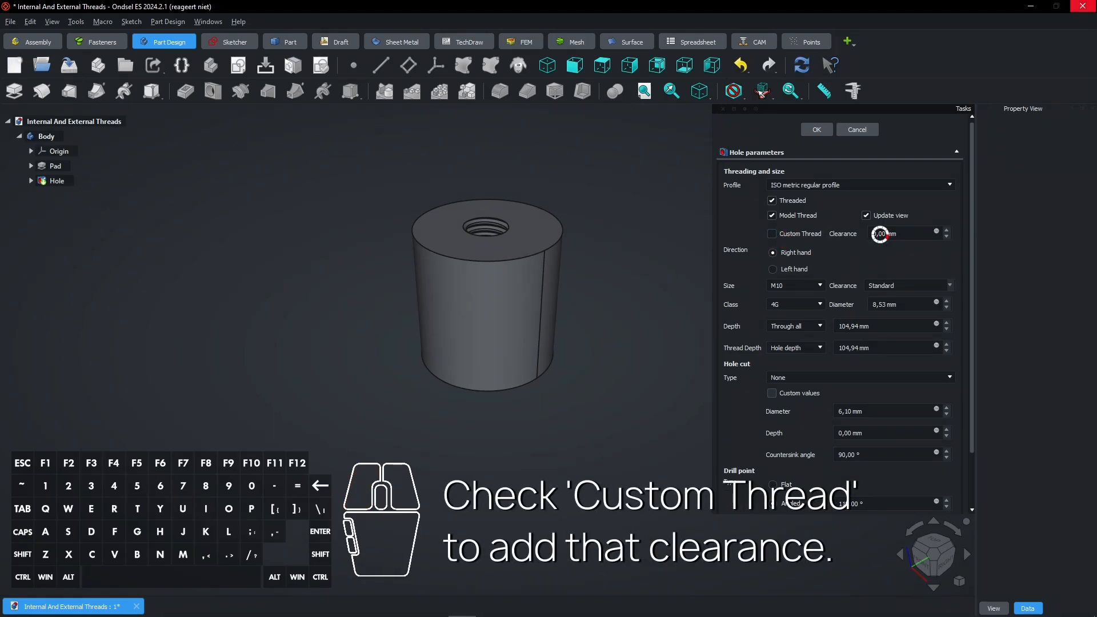
click(772, 233)
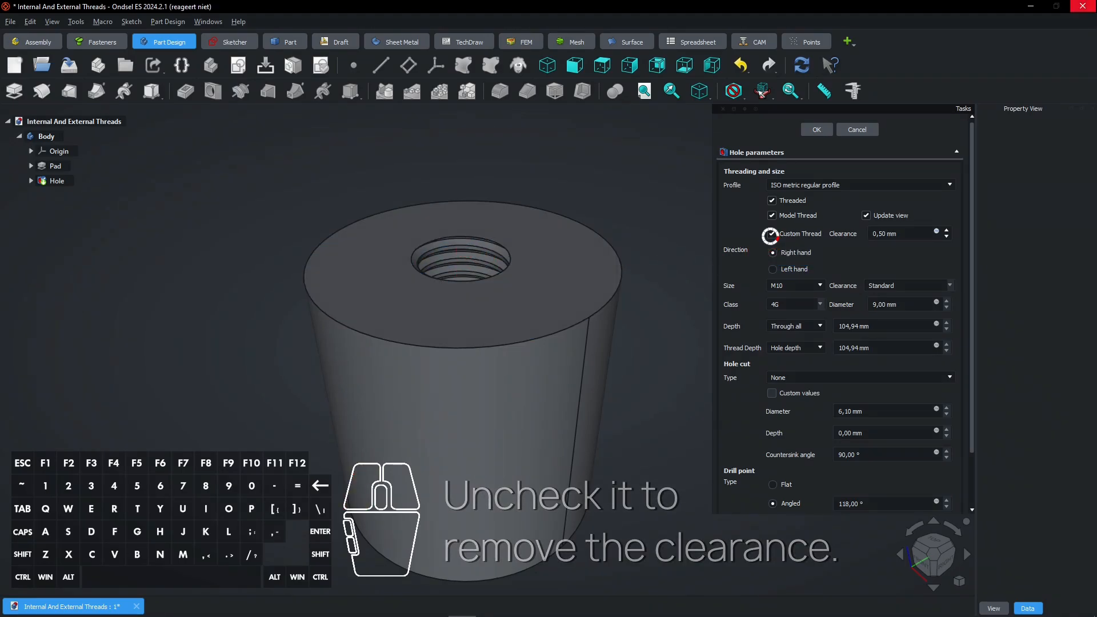
click(794, 285)
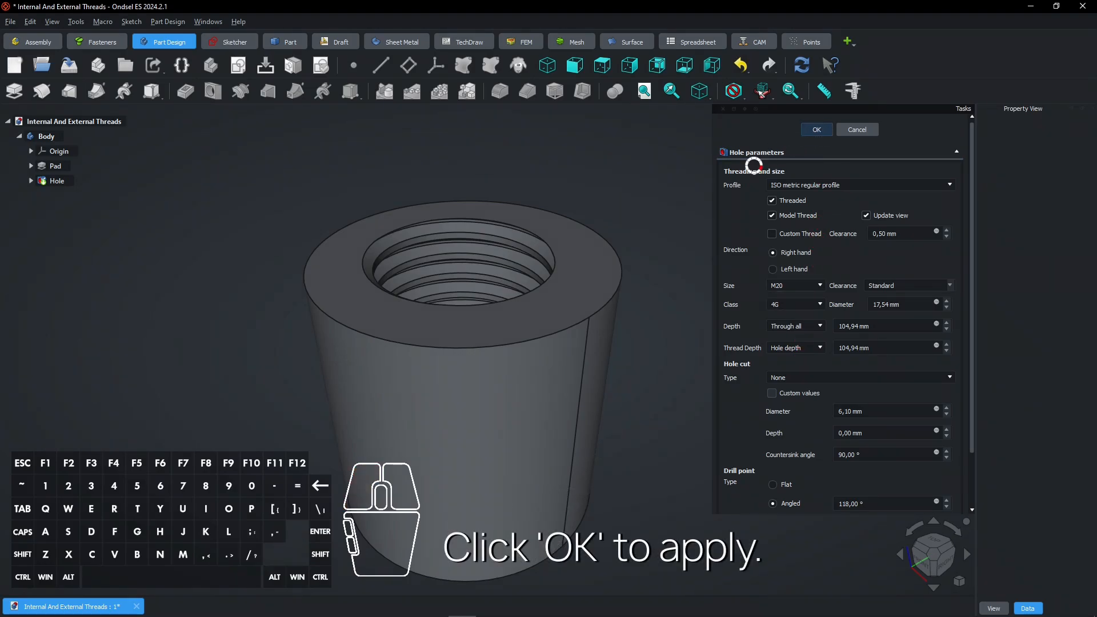
- Confirm the M20 threaded hole and insert a DIN threaded rod from Fasteners
click(816, 130)
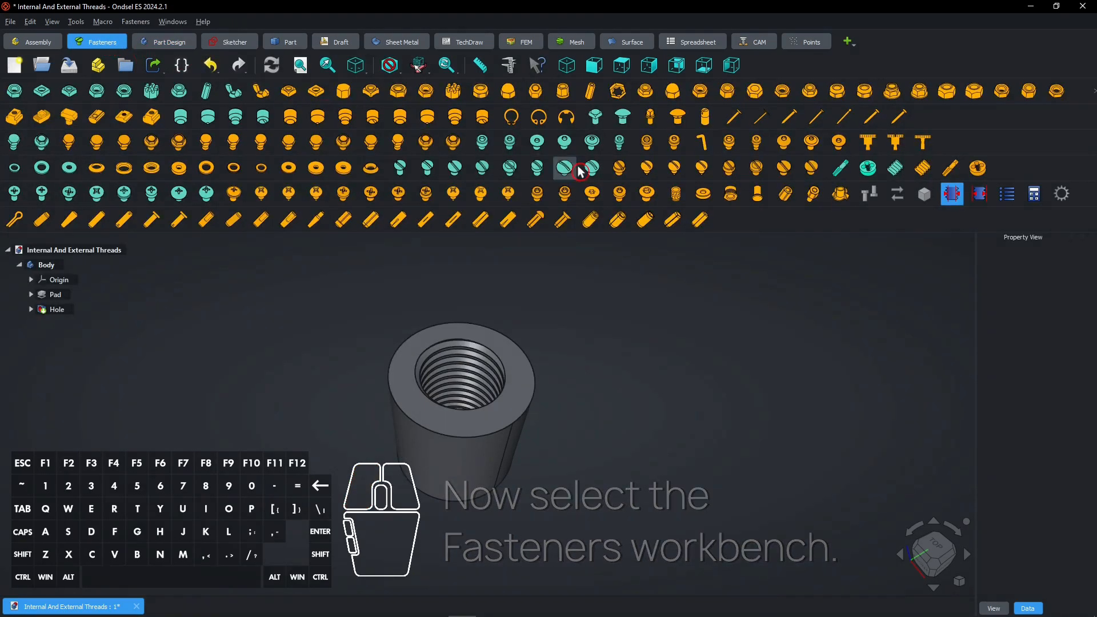
mouse_move(894, 168)
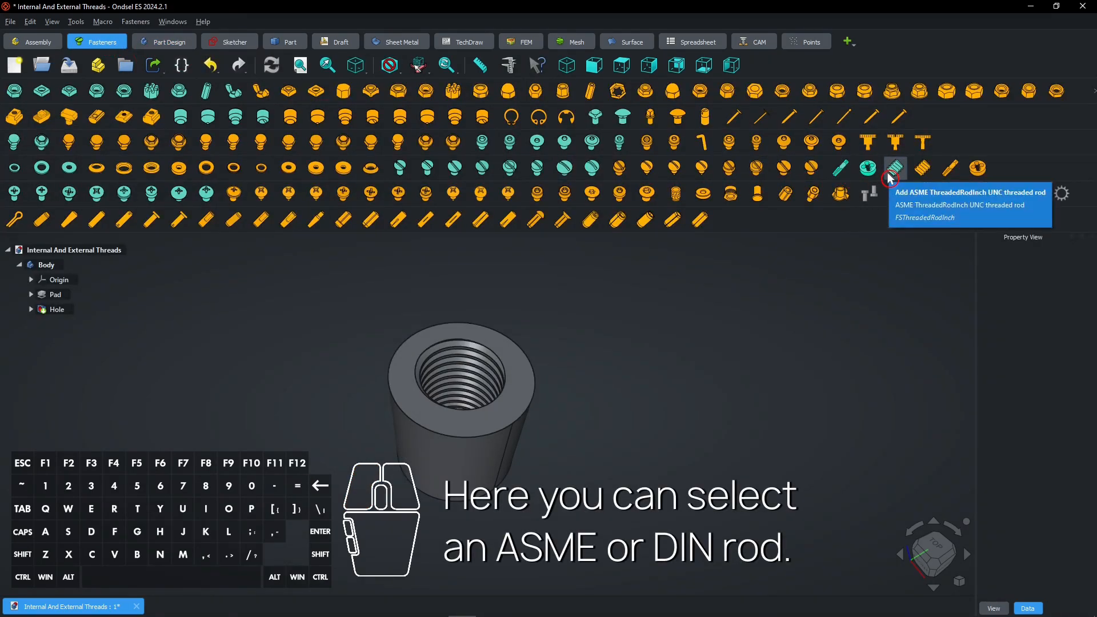
mouse_move(922, 168)
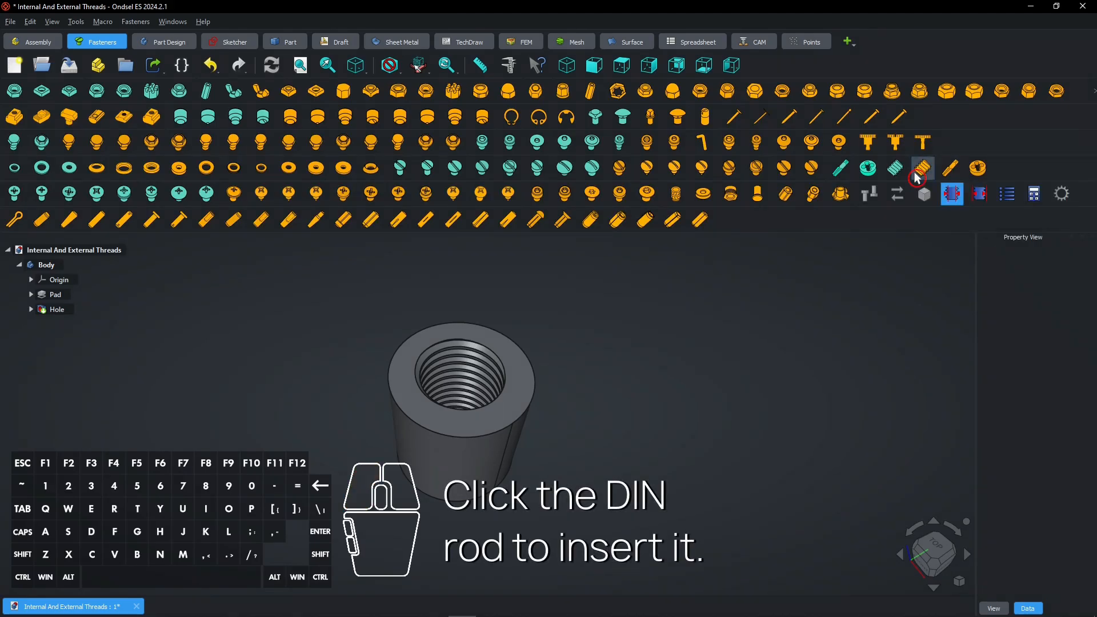
click(923, 168)
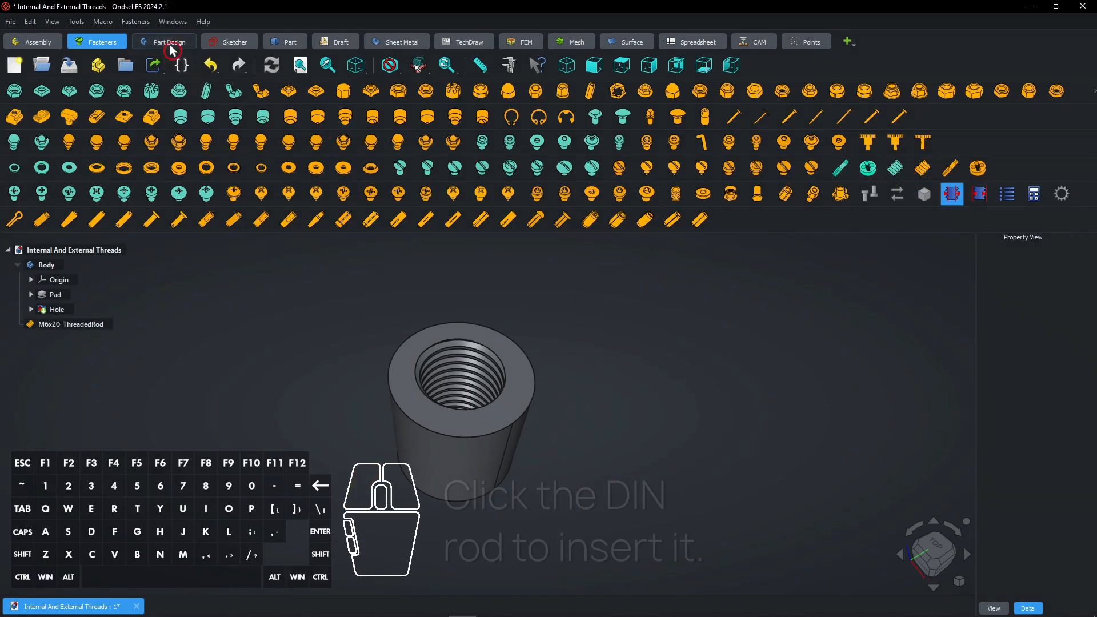
- Hide the cylinder body and make the rod M20, 50 mm long, with modelled thread
click(164, 41)
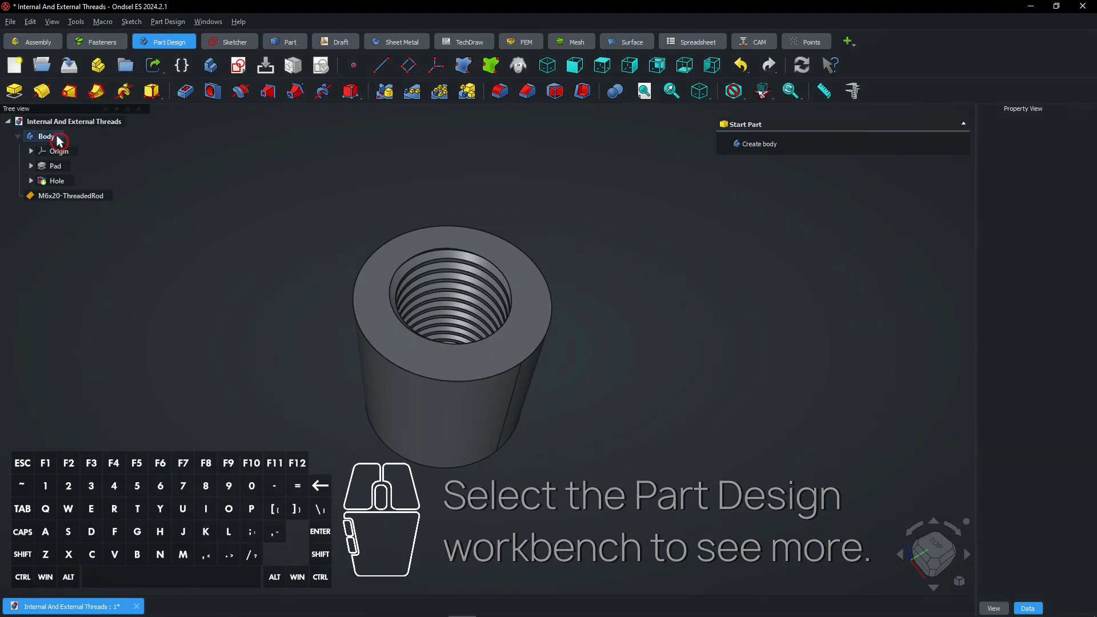
click(46, 137)
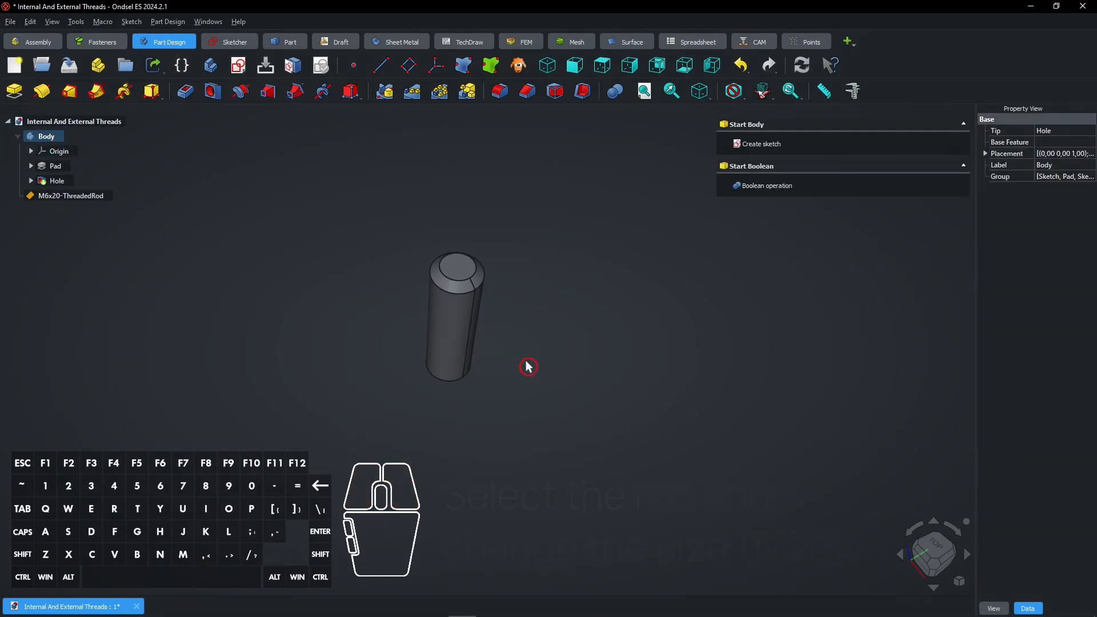
click(70, 196)
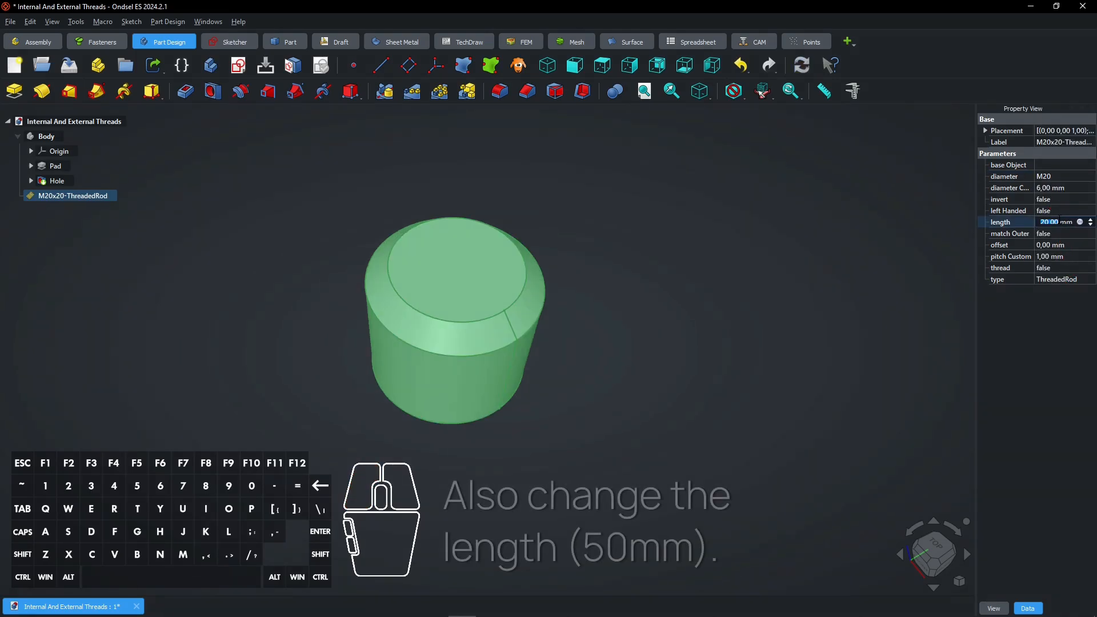
text(50)
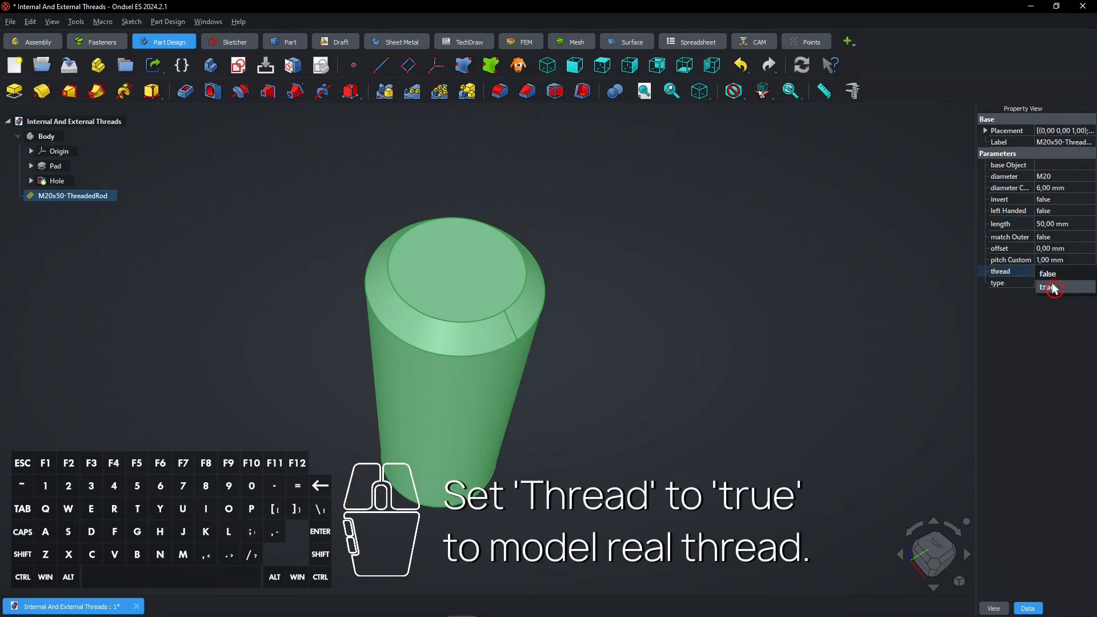
click(1053, 273)
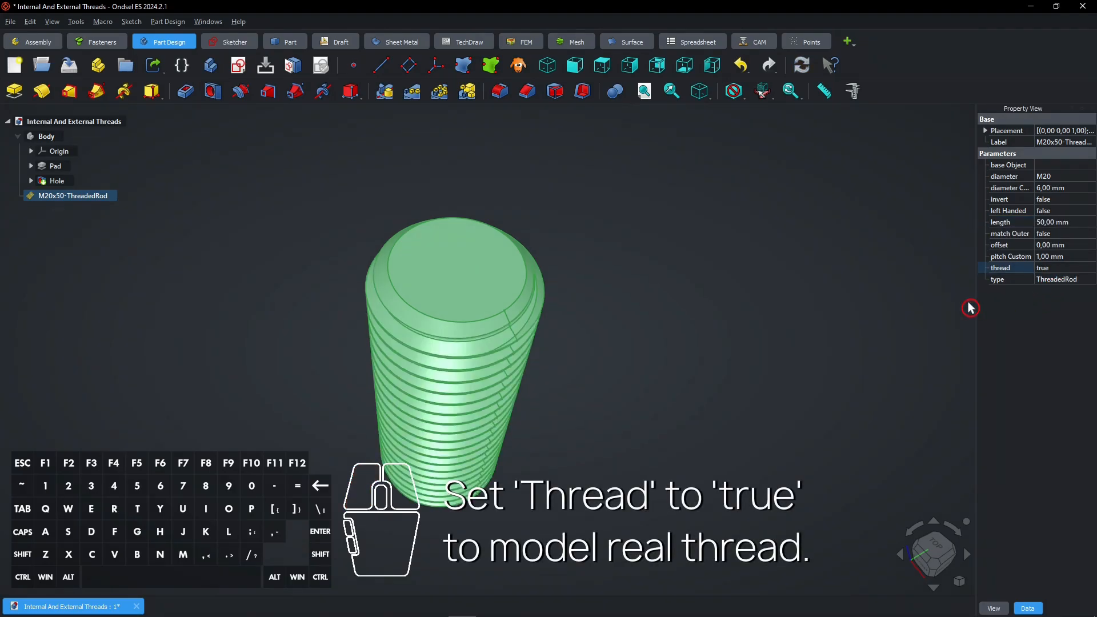
click(655, 362)
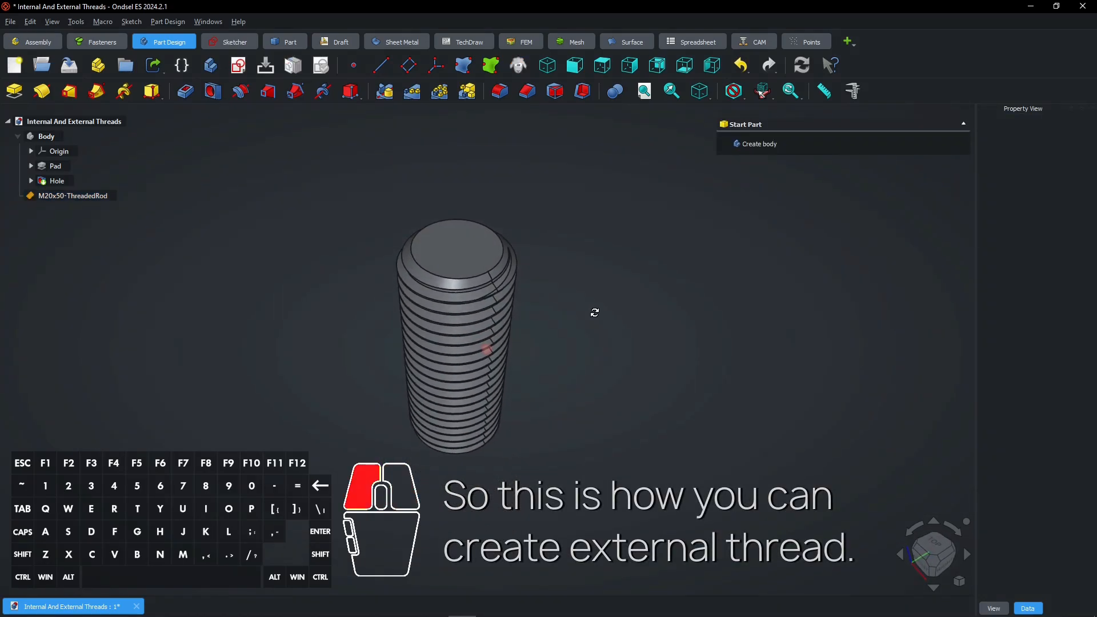
- Show the cylinder again and set the threaded rod's Z position to 30 mm
click(47, 136)
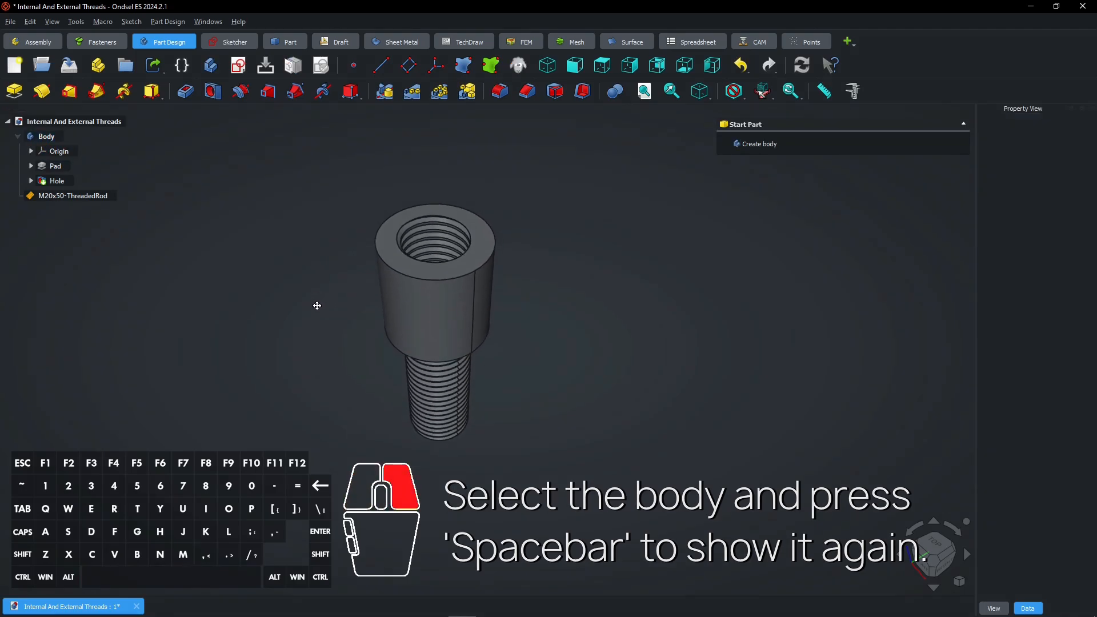
click(73, 195)
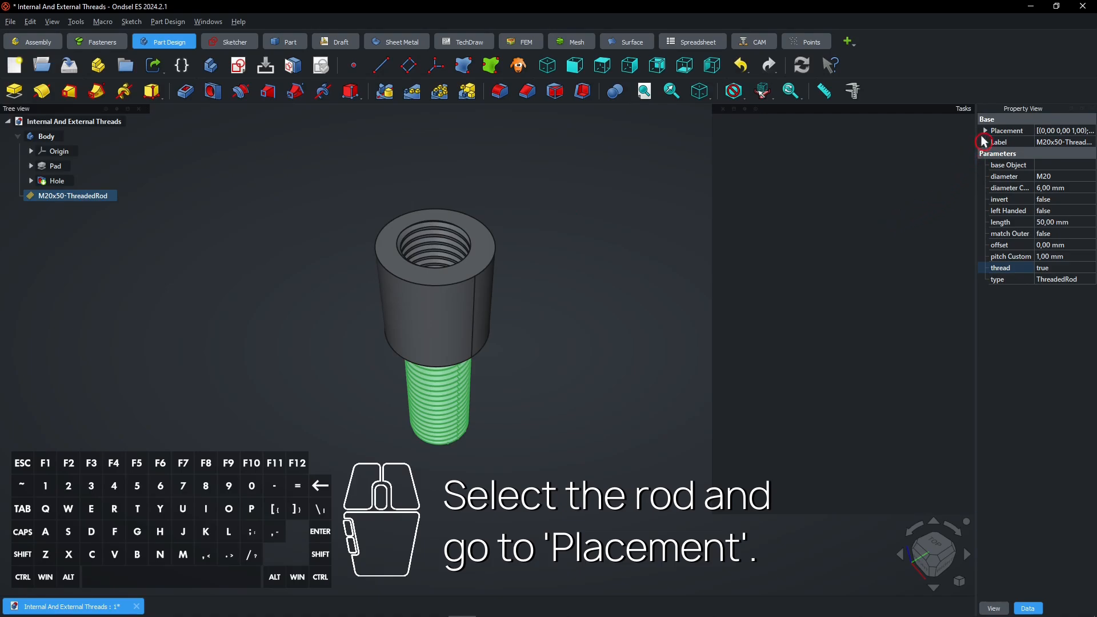
click(984, 131)
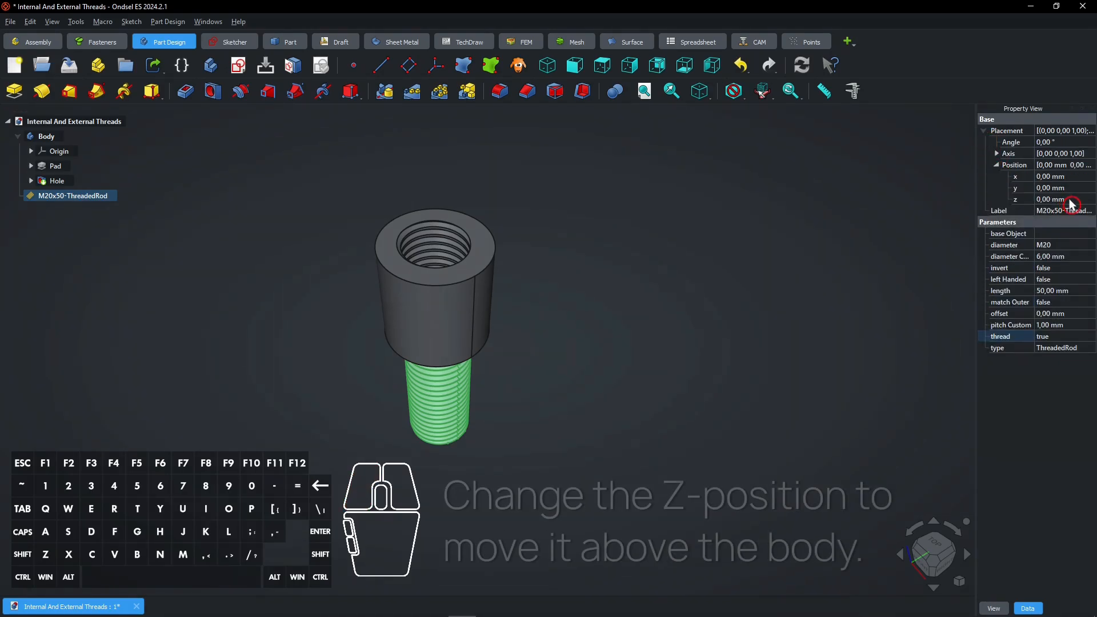
click(1053, 199)
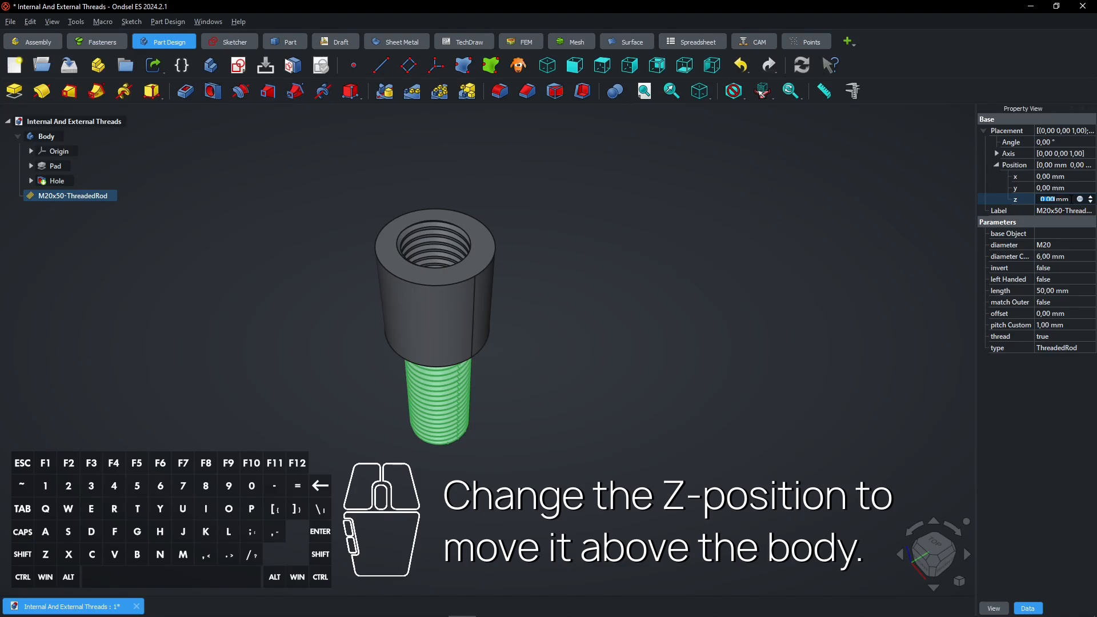
text(30)
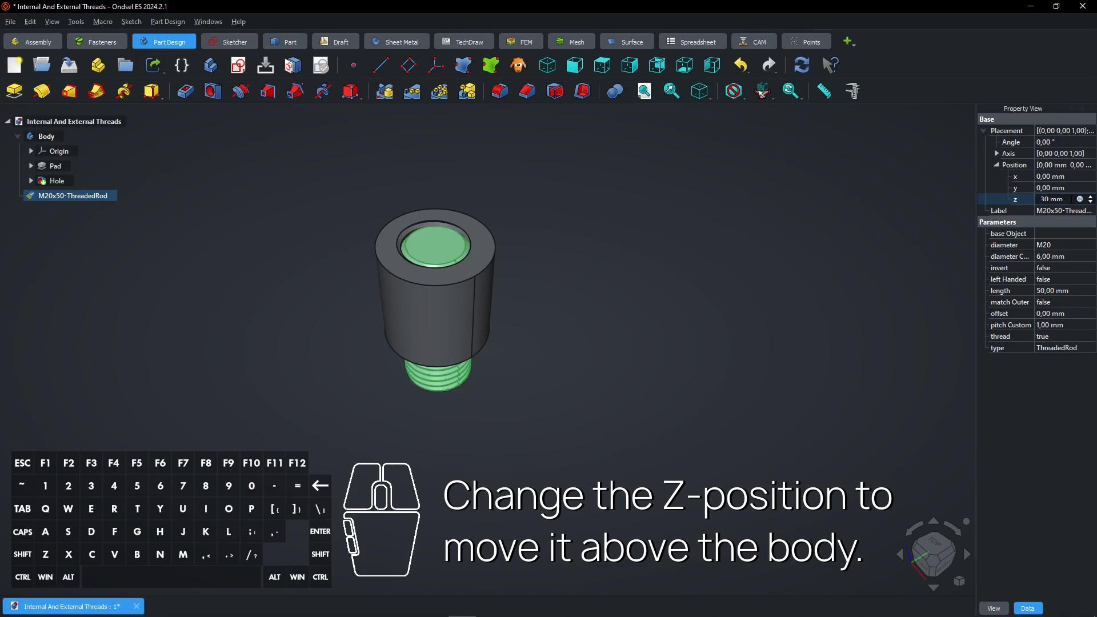
click(1085, 196)
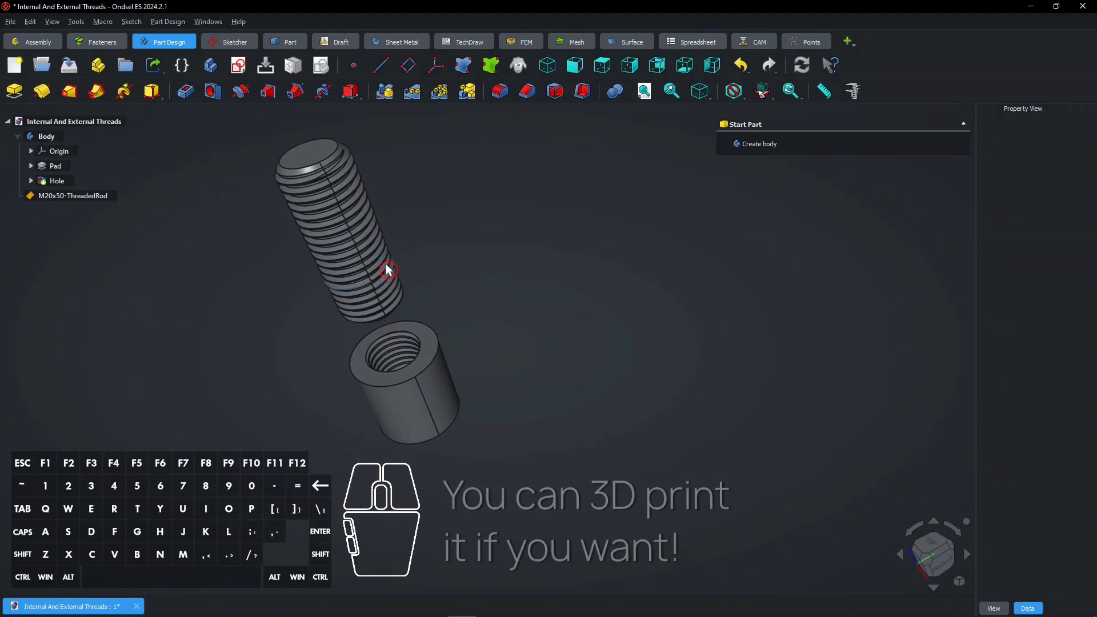
mouse_move(402, 357)
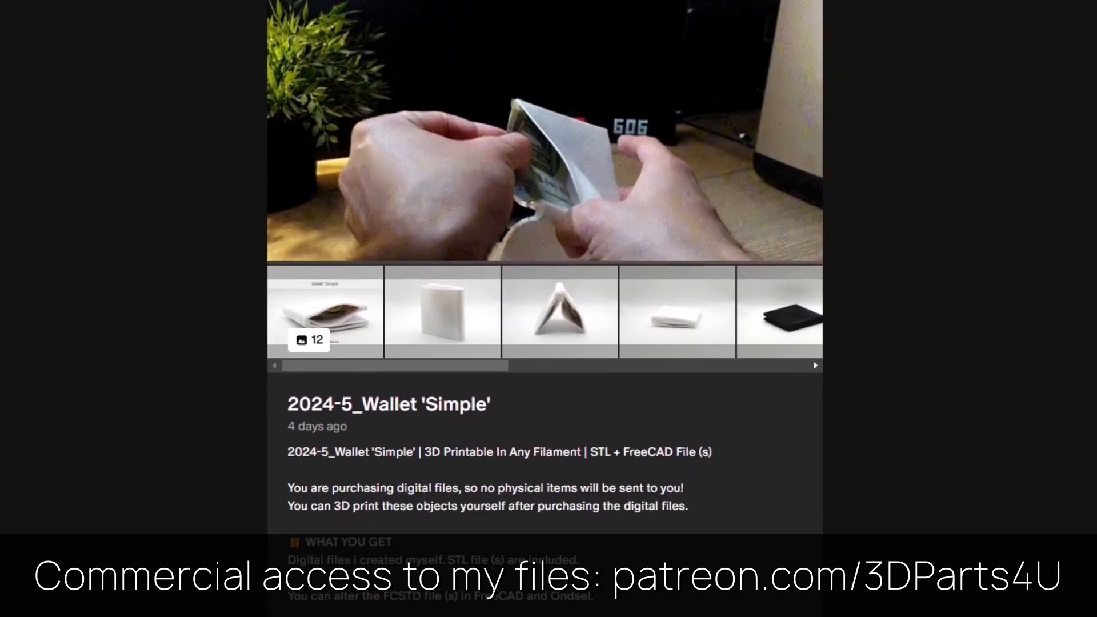
scroll(down, 3)
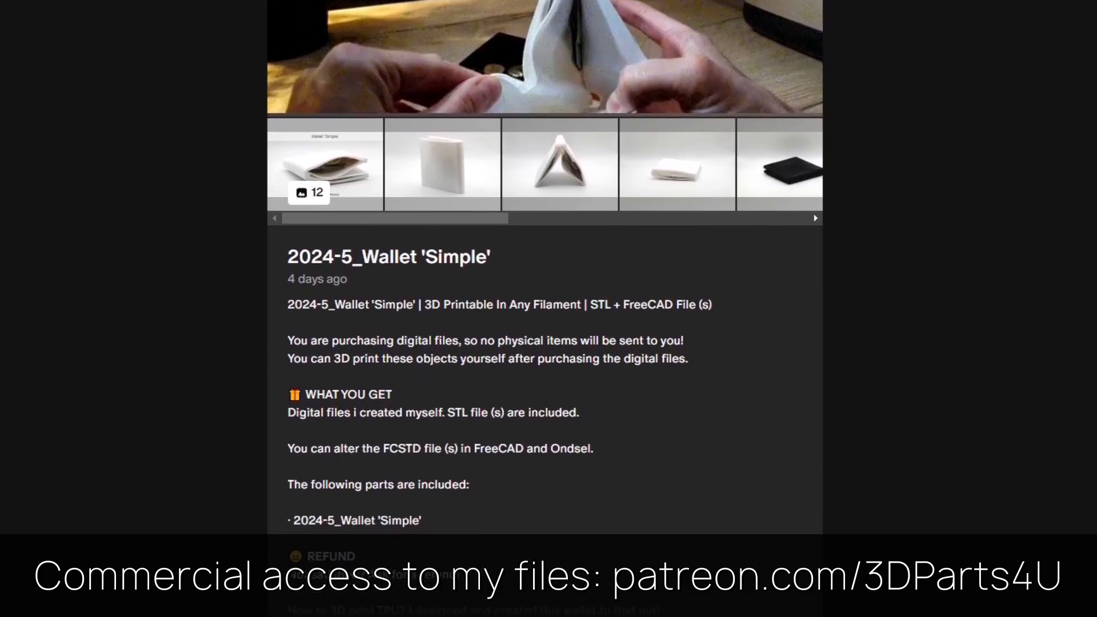